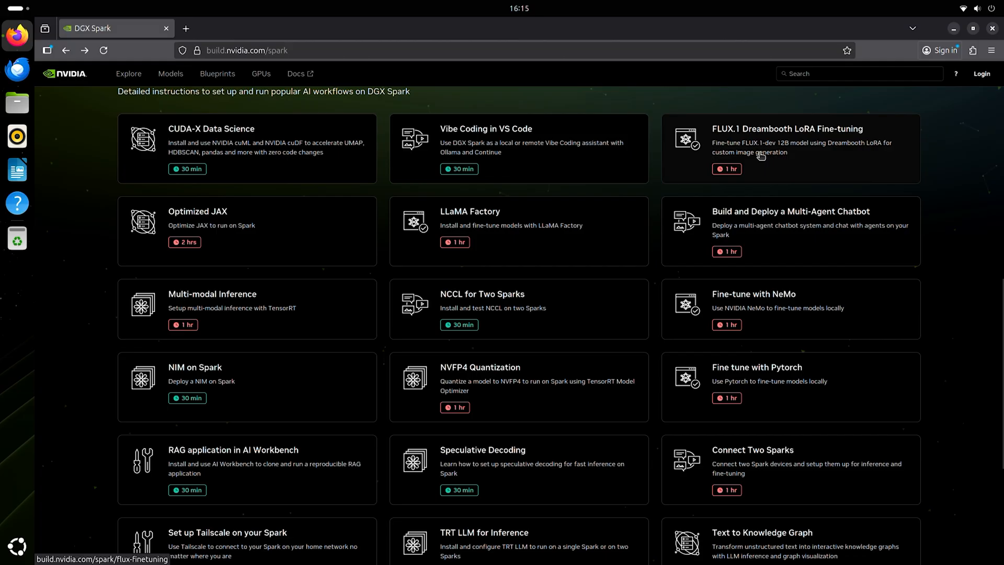
Step: Scroll the DGX Spark playbook list and open the NIM on Spark card's Overview
scroll("down", 3)
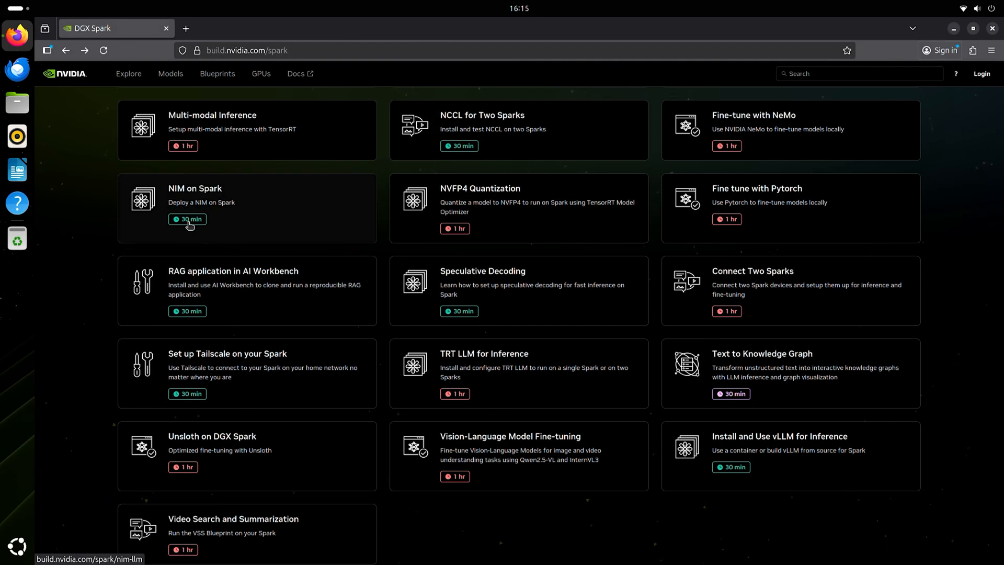
left_click(195, 202)
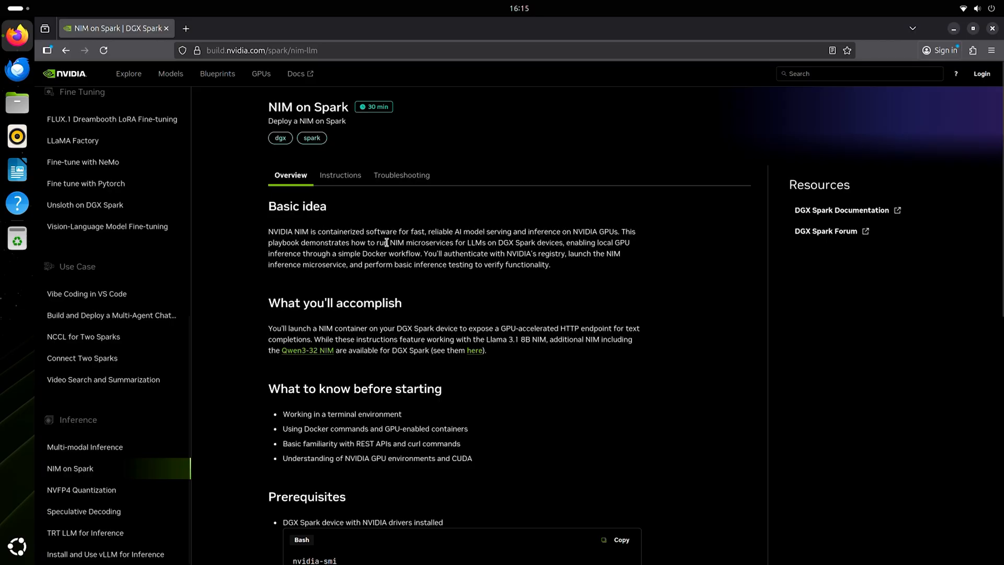